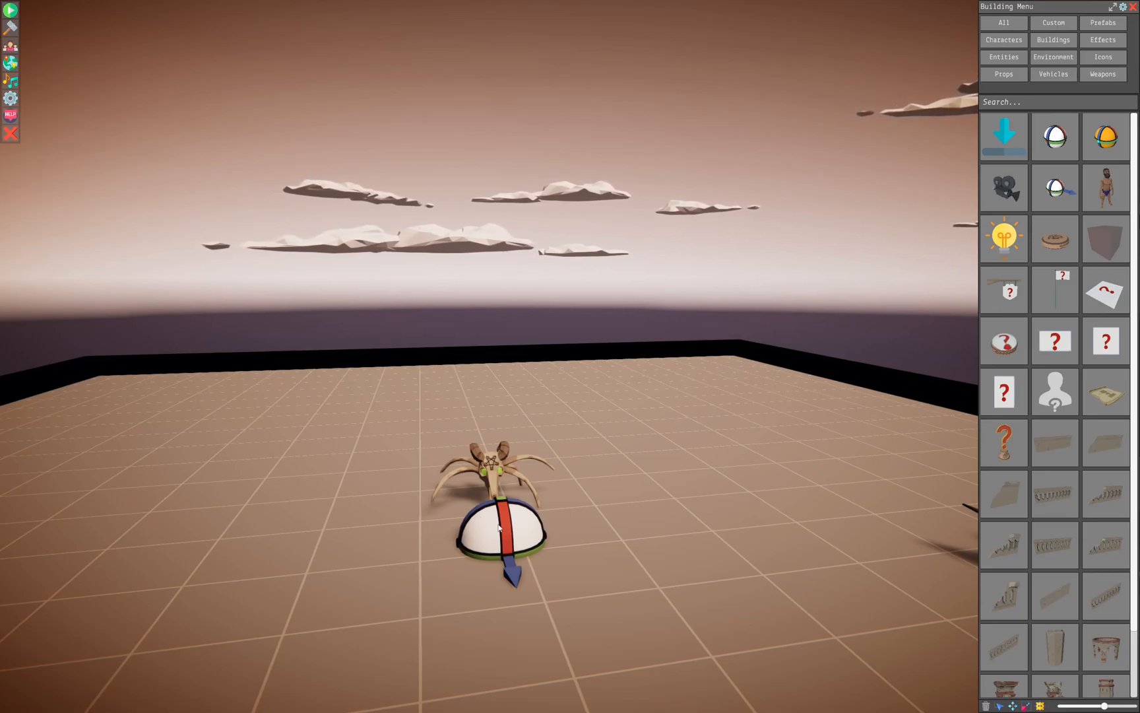
Select the Lazy Motion dome under the skull creature to show its Prop Settings
click(497, 527)
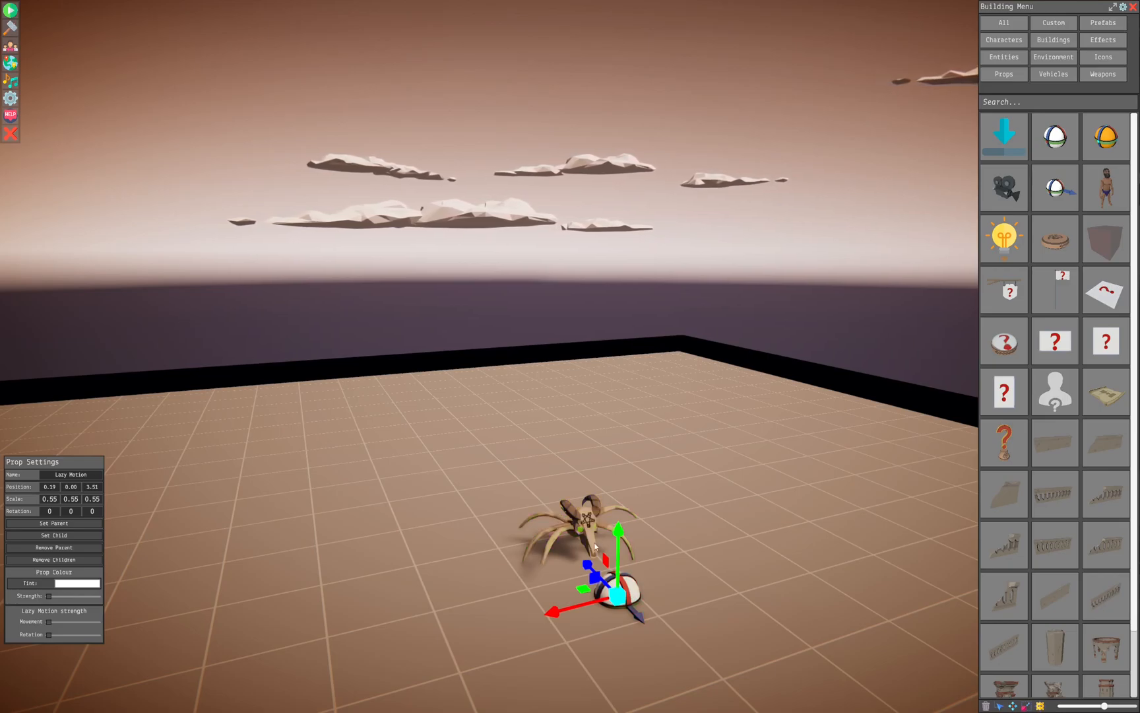
Slide the Lazy Motion node along one axis and raise its movement/rotation strength sliders
drag(597, 543, 530, 616)
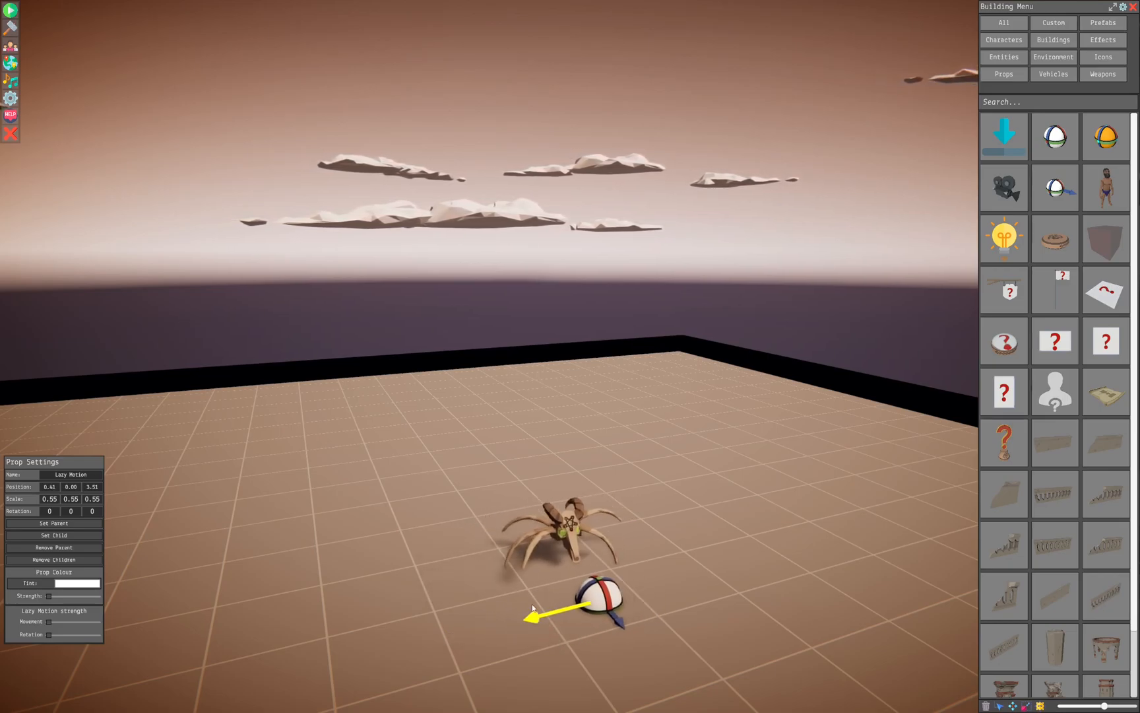
drag(516, 617, 600, 523)
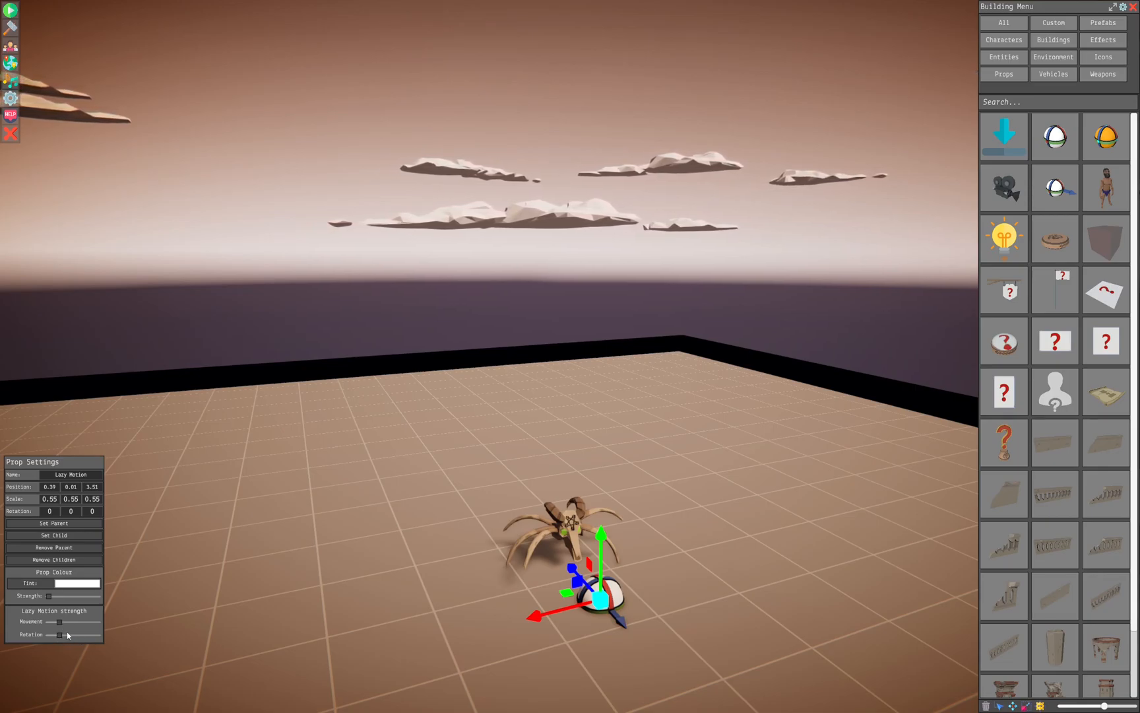
Move the Lazy Motion node so the skull creature trails it, then deselect the node
drag(68, 635, 99, 634)
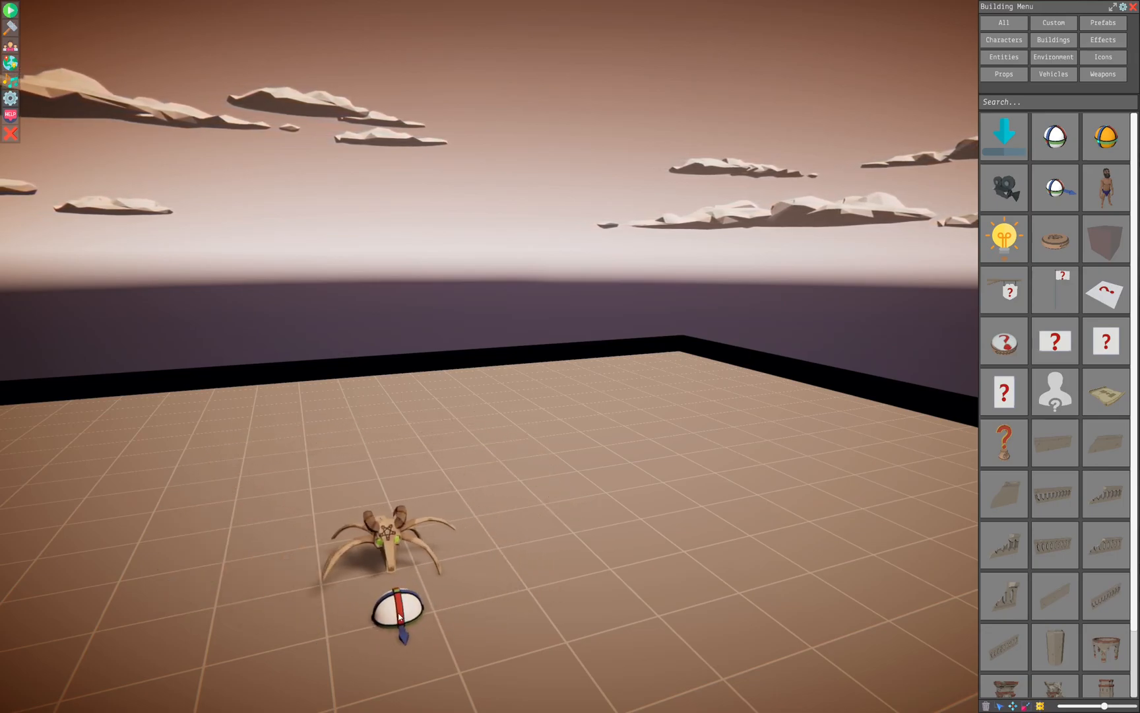
click(396, 615)
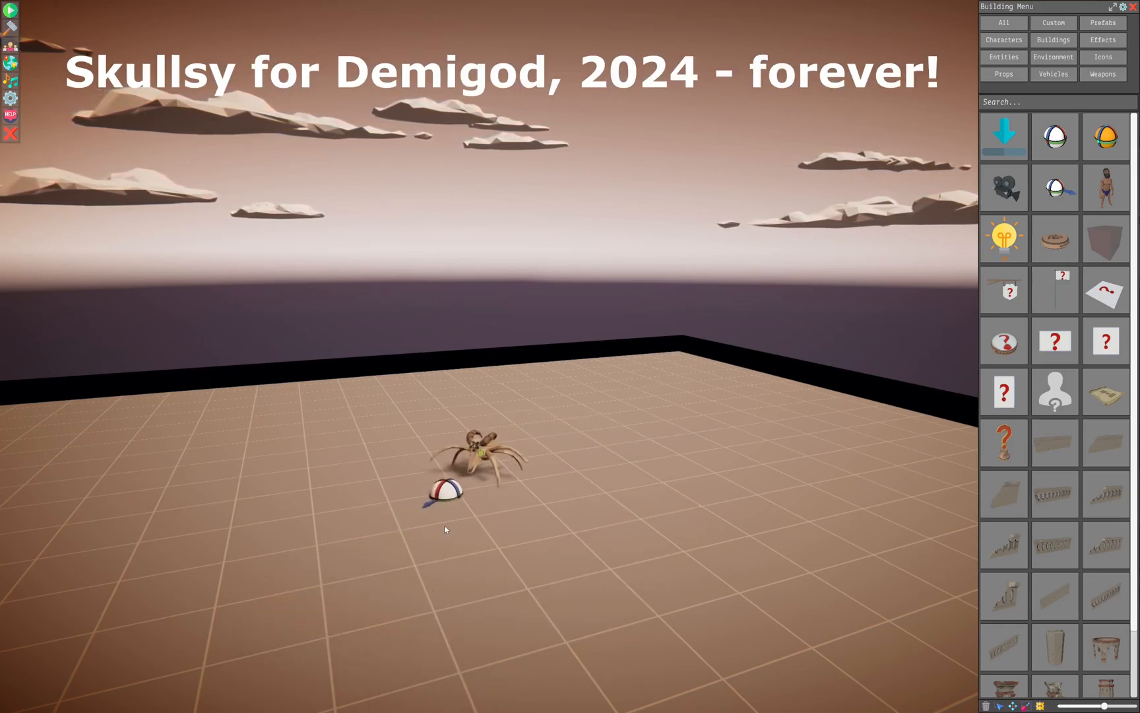
Select the skull creature's Lazy Motion node to reposition it toward the floor centre
click(483, 437)
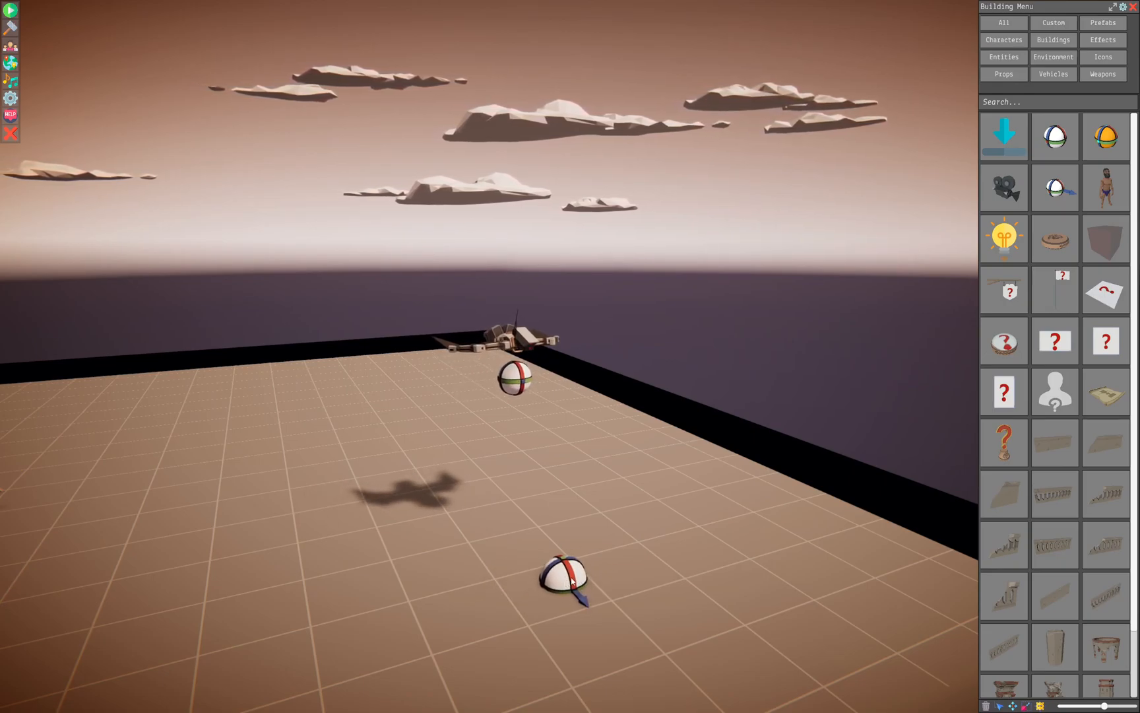
Select the robot pterodactyl's Lazy Motion node to show its Prop Settings
click(562, 577)
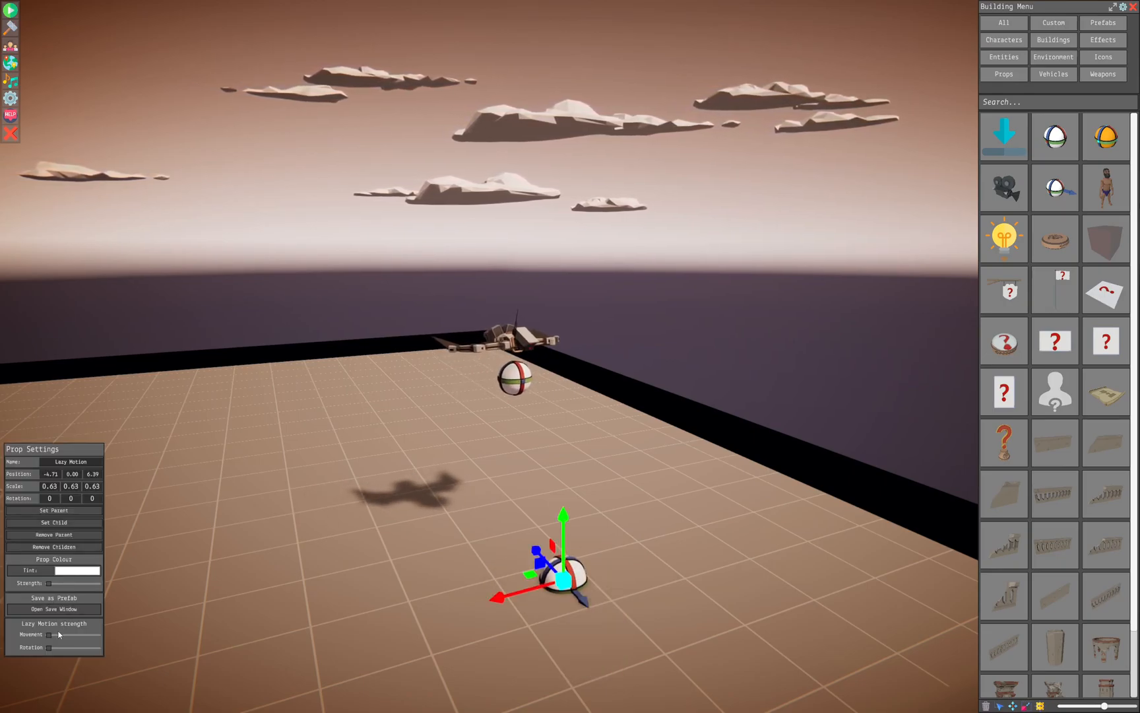